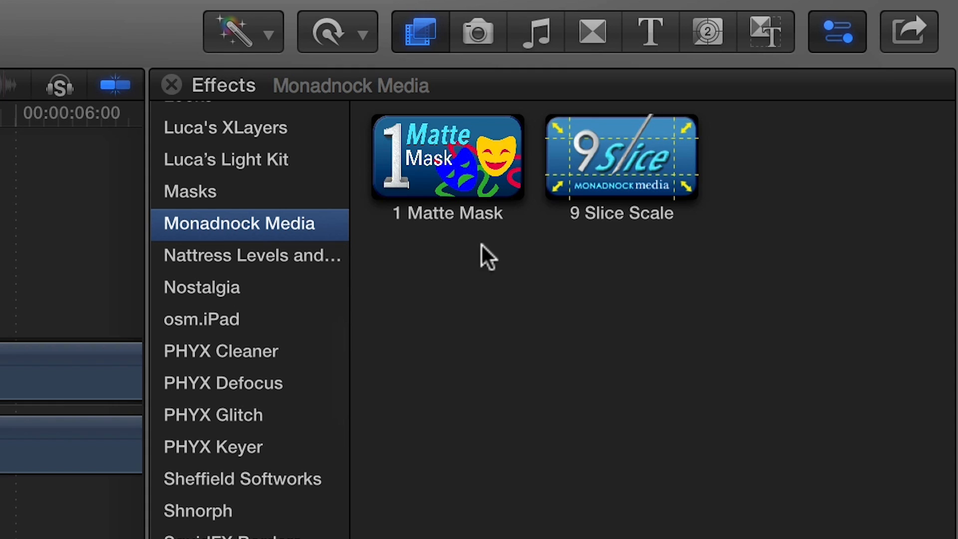
mouse_move(443, 98)
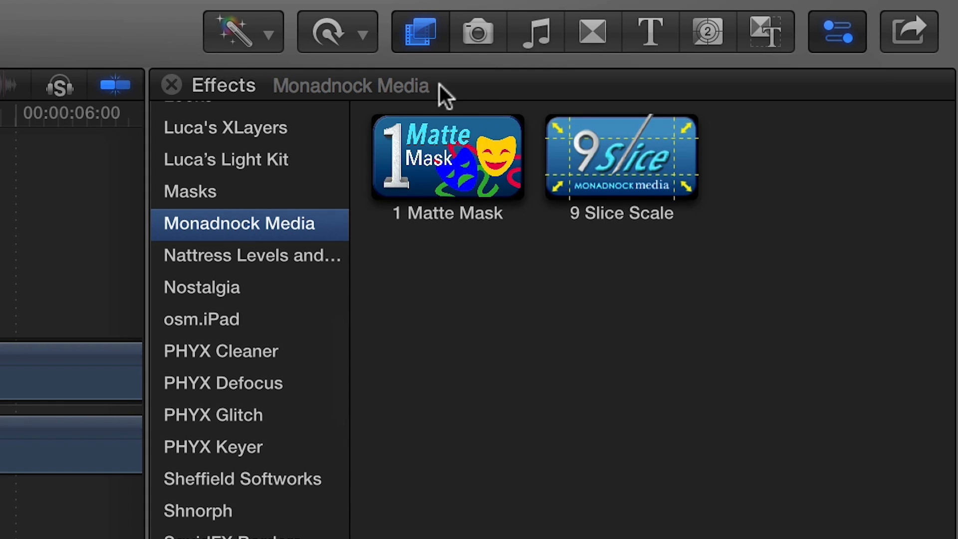
mouse_move(479, 278)
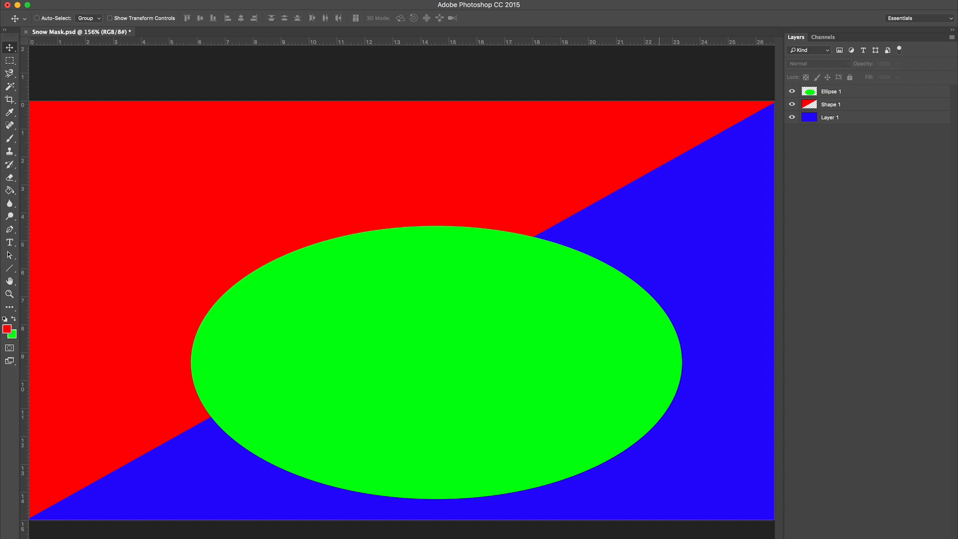
mouse_move(676, 465)
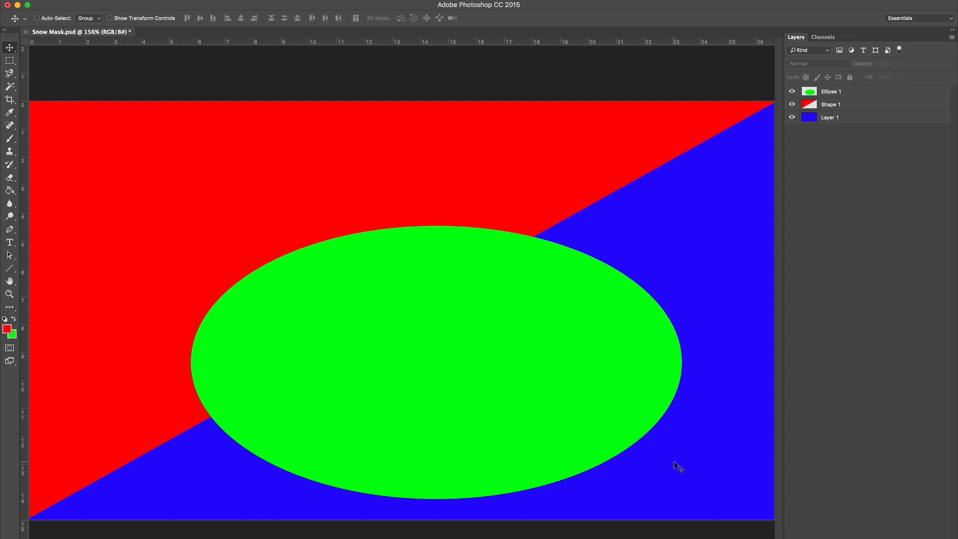
mouse_move(297, 166)
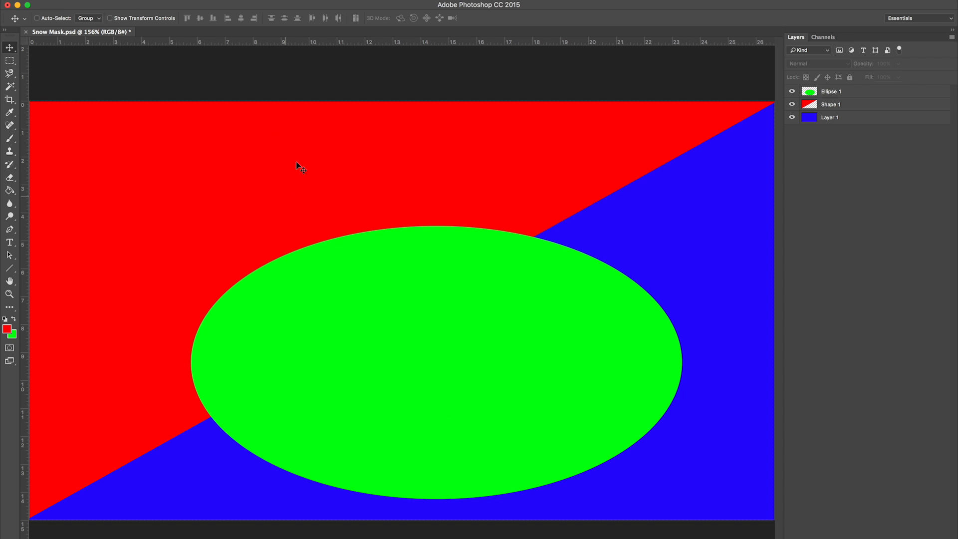
mouse_move(241, 190)
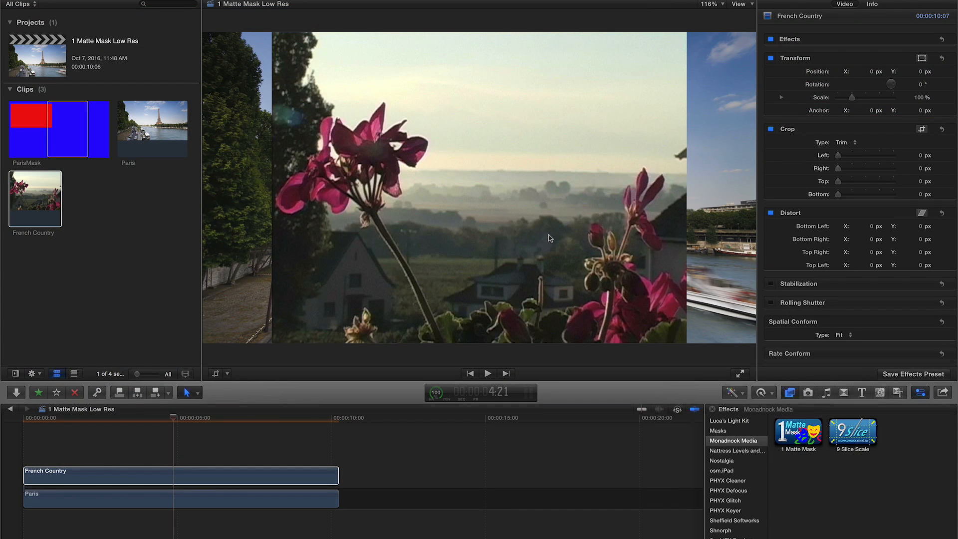
mouse_move(525, 255)
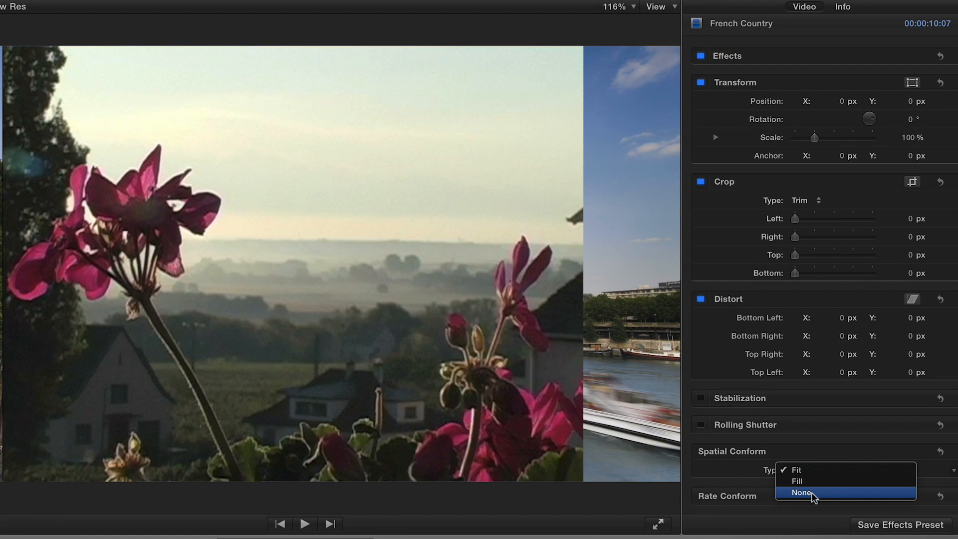
- Set the French Country clip's Spatial Conform Type to None
click(801, 492)
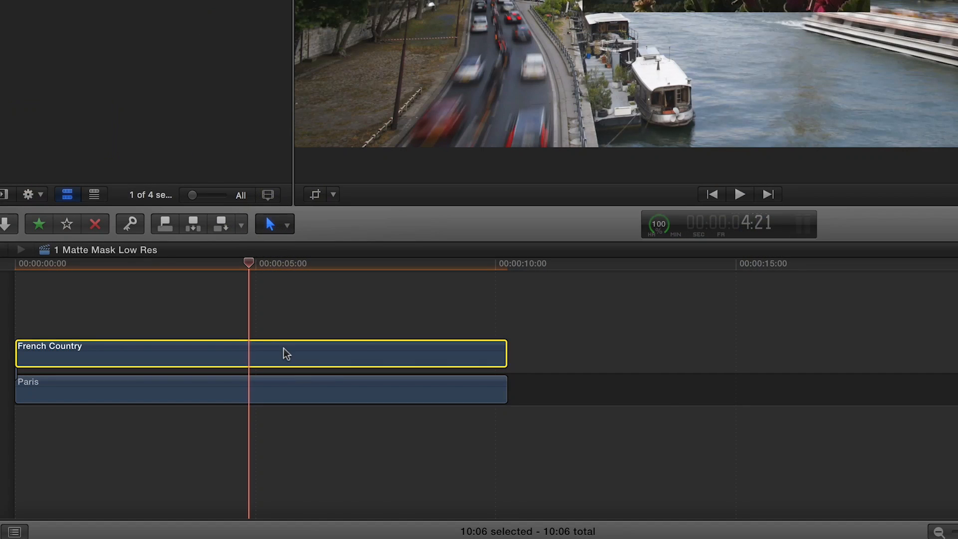
- Bring up the context menu for the French Country clip in the timeline
right_click(284, 353)
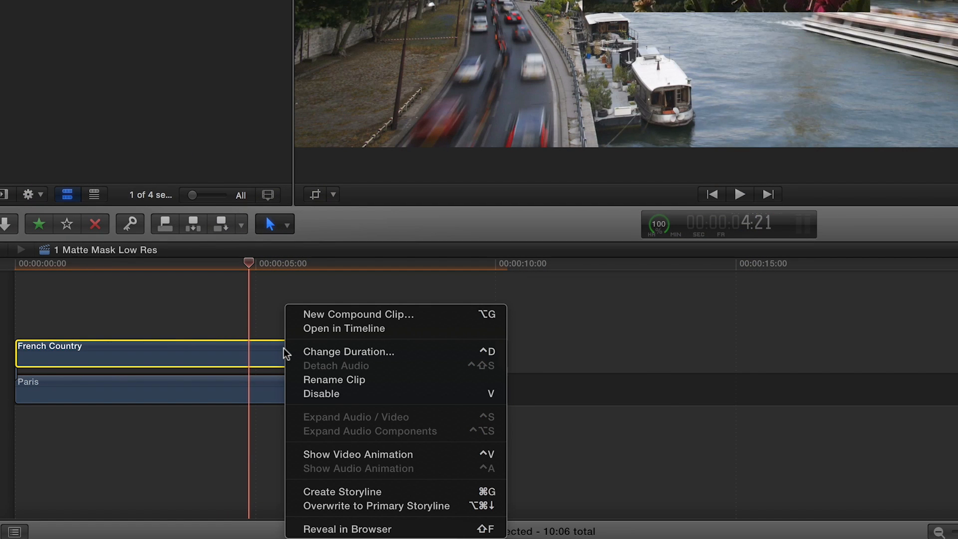
mouse_move(427, 318)
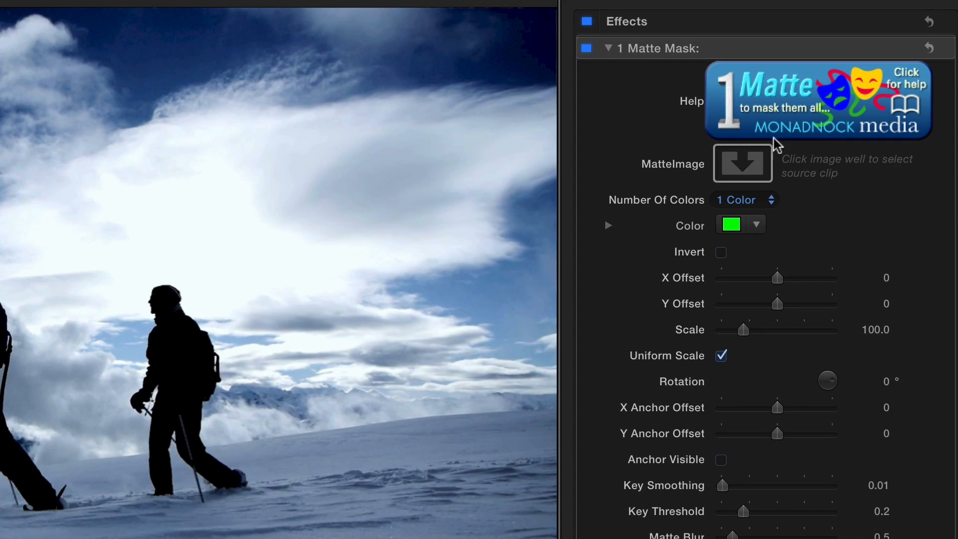
- Pick Snow Mask as the matte image, set the key colour to green, and Number Of Colors to 1 Color
click(743, 164)
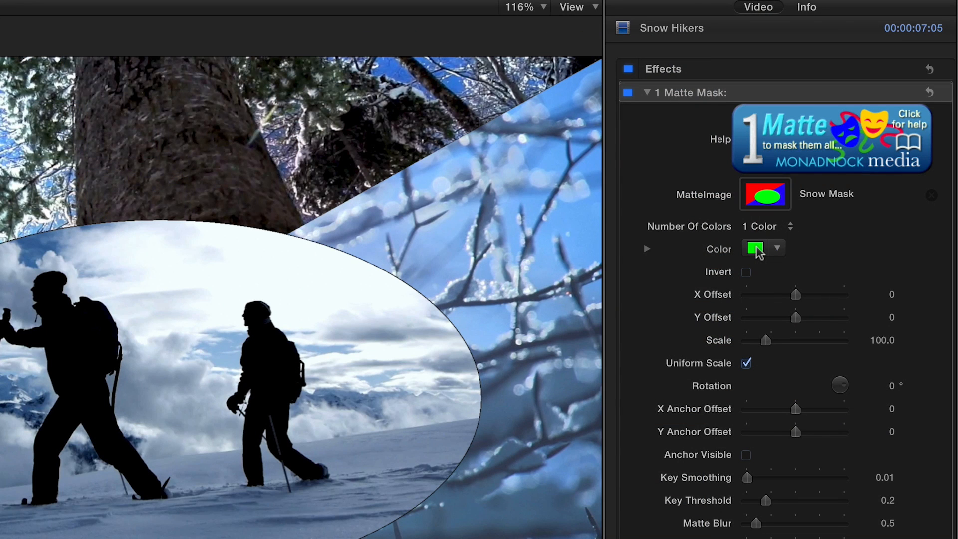
click(758, 248)
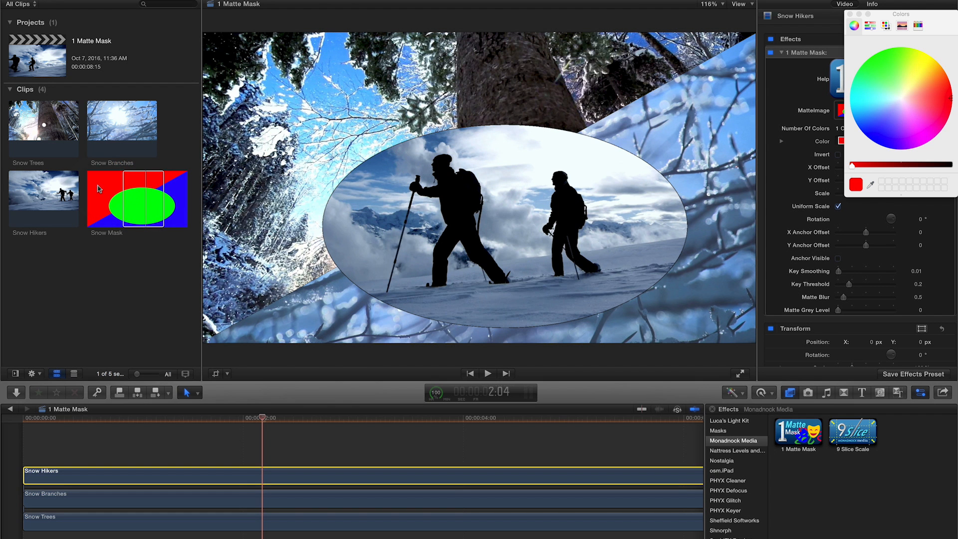
click(844, 128)
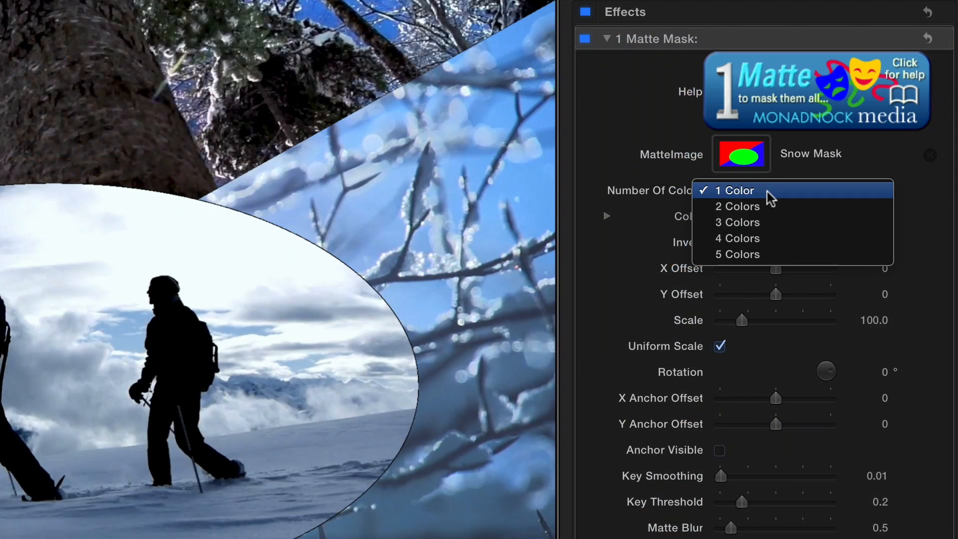
click(737, 206)
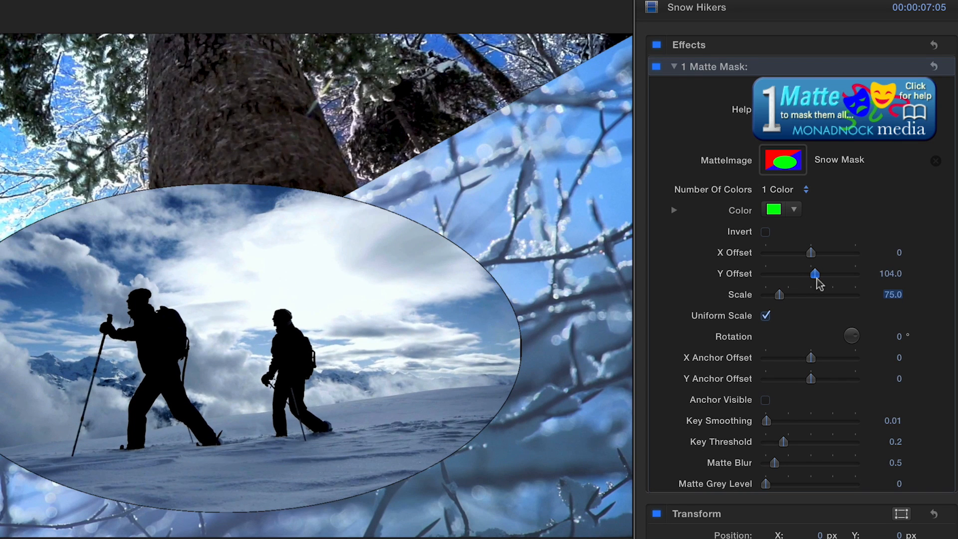
- Turn on Anchor Visible for the Snow Hikers matte mask
click(765, 399)
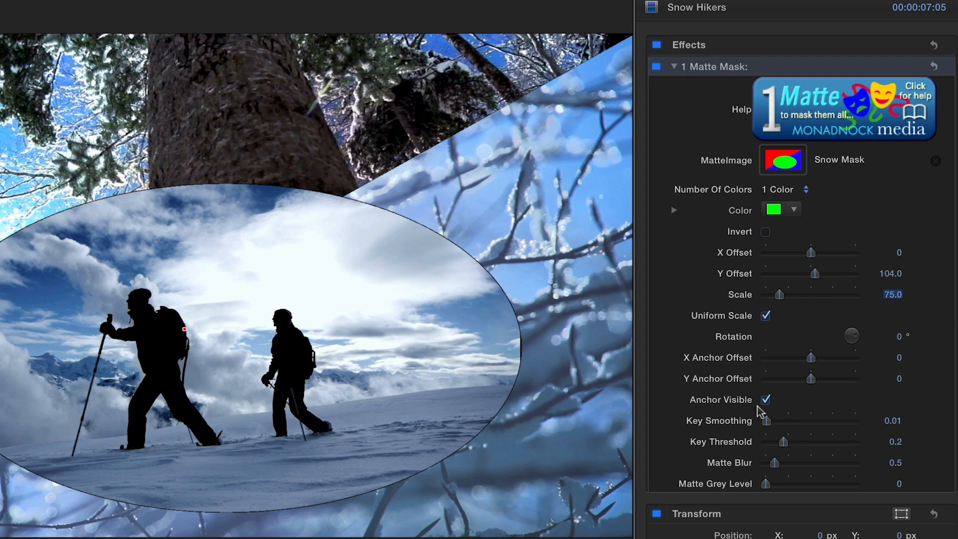
mouse_move(193, 357)
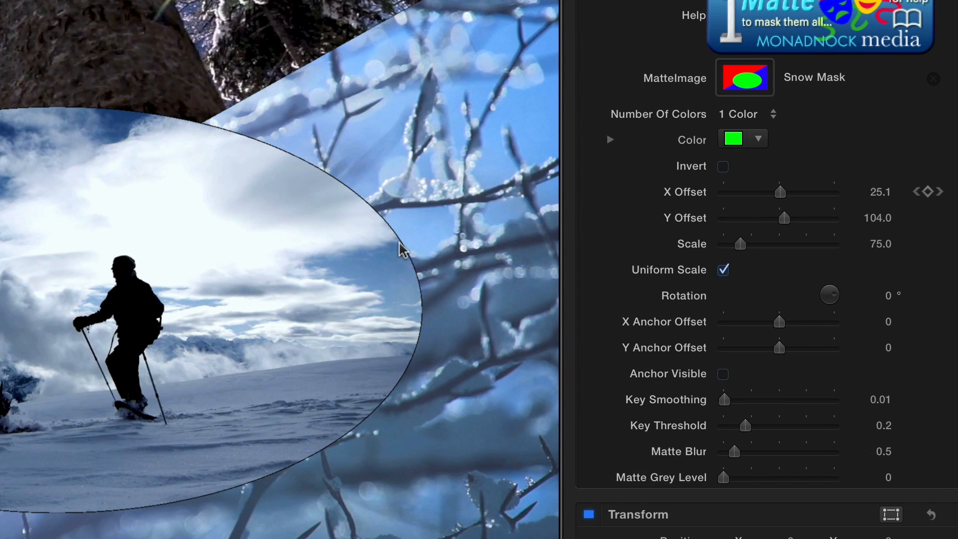
mouse_move(840, 482)
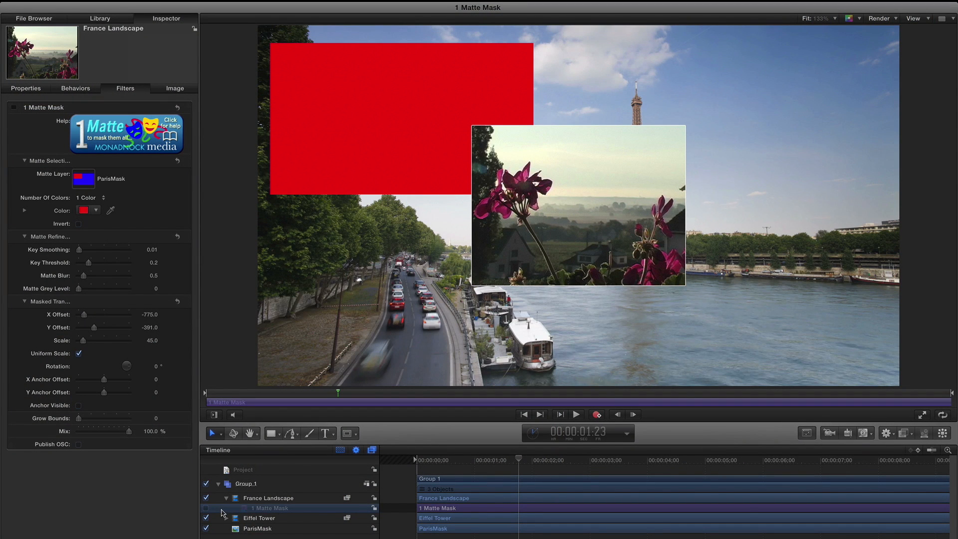
- Enable the 1 Matte Mask filter under France Landscape in the Layers list
click(227, 518)
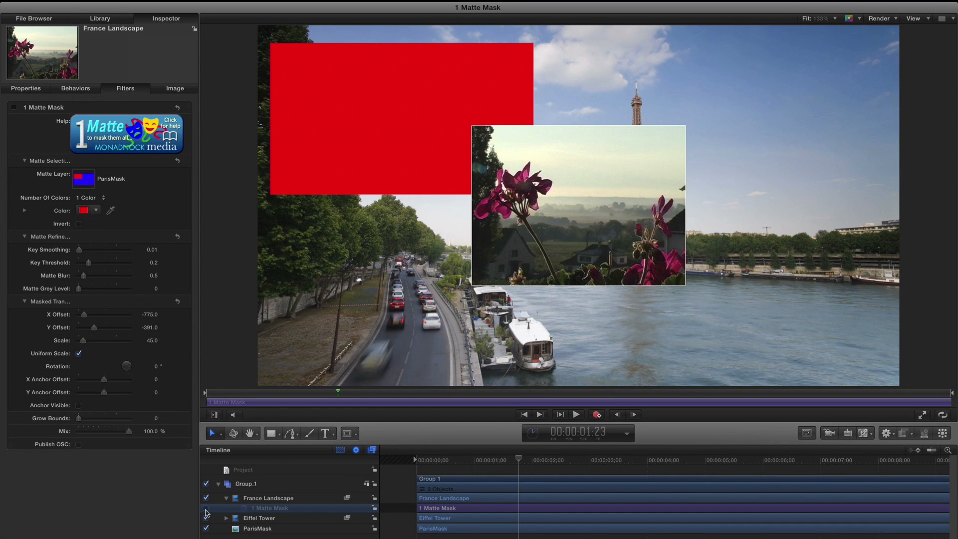
click(206, 508)
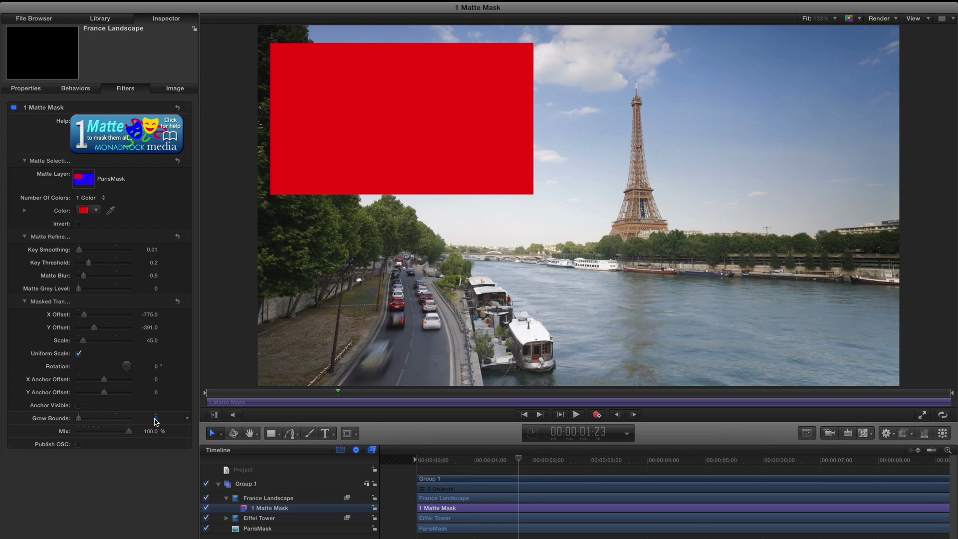